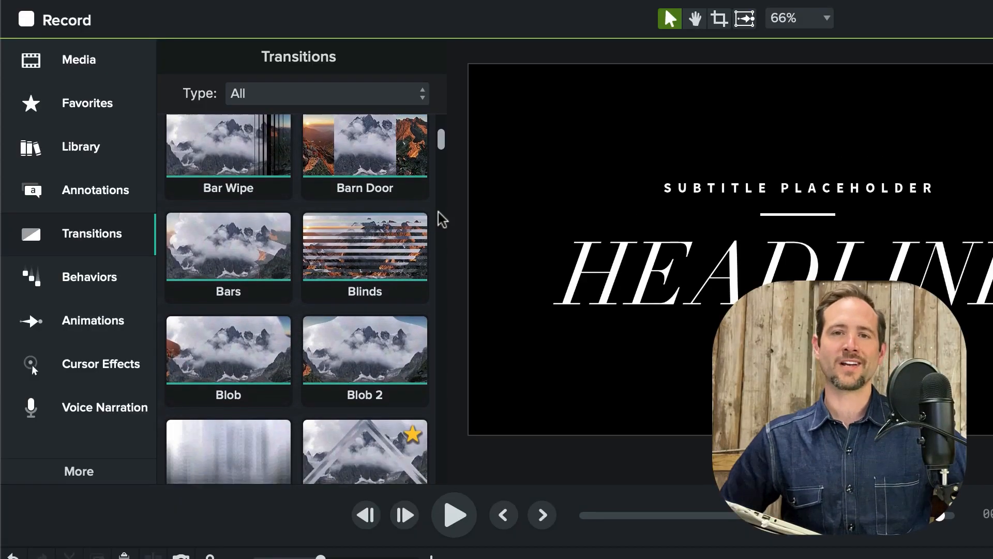
# Send the webcam clip's audio to Audiate via Edit in Audiate
pyautogui.scroll(-3)
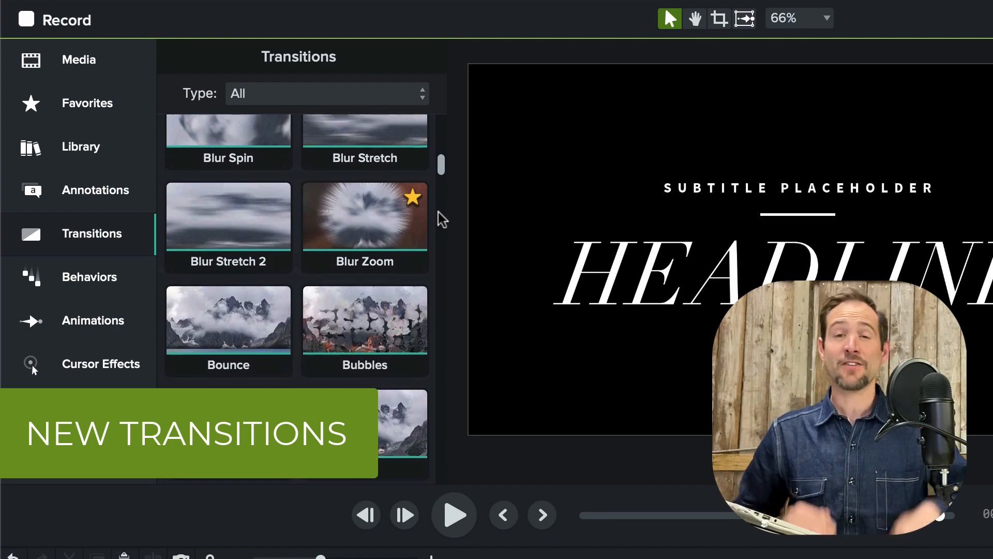
pyautogui.scroll(-3)
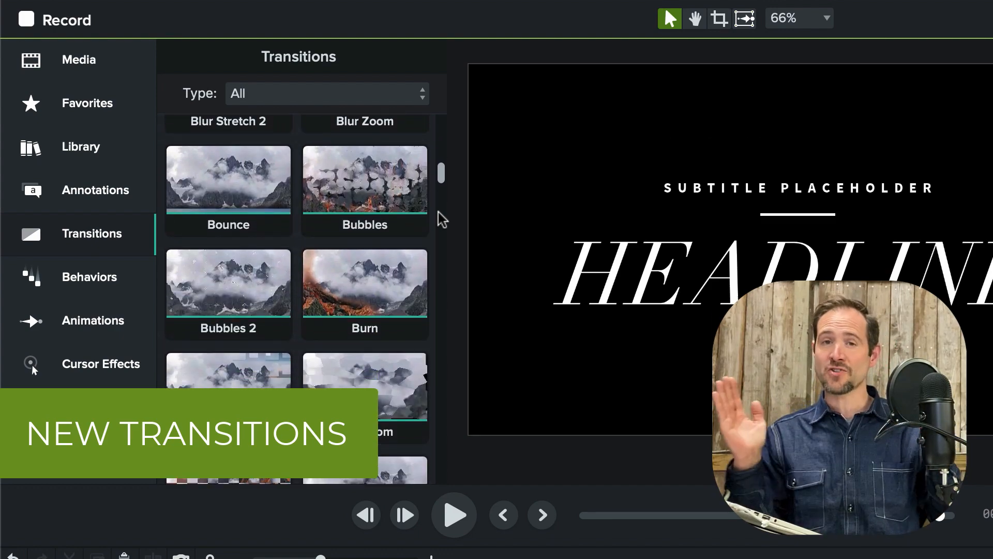
pyautogui.scroll(-3)
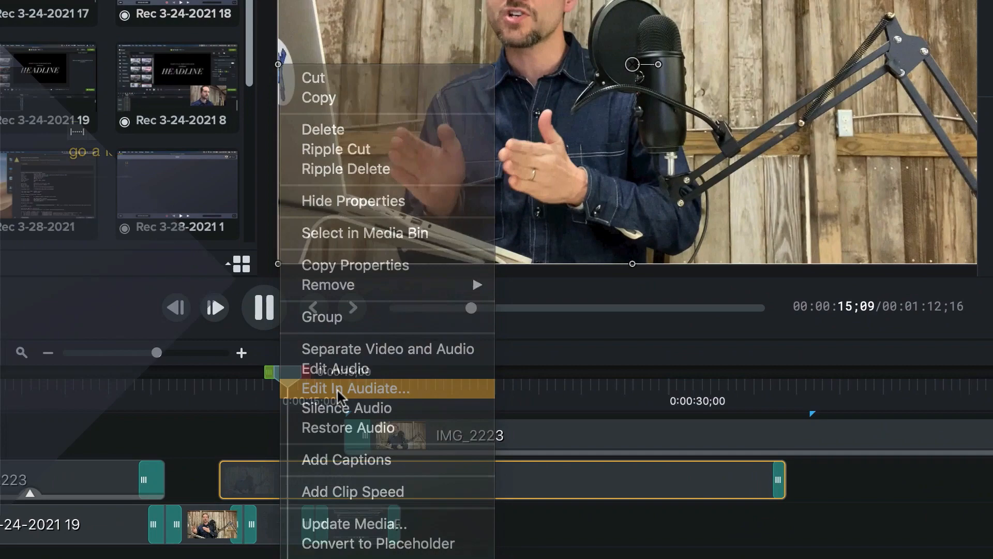
pyautogui.click(354, 388)
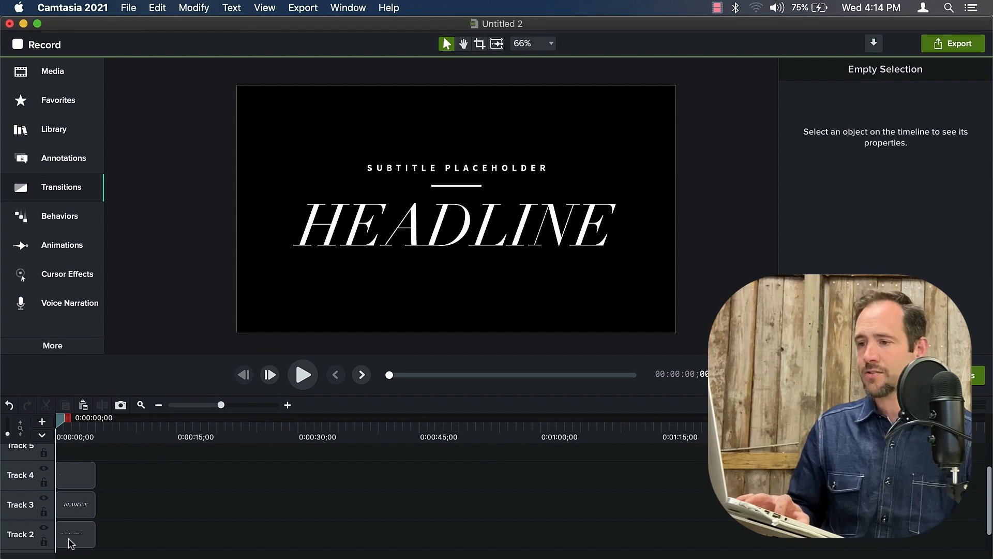
# Select the three headline title layers and browse the Transitions library list
pyautogui.click(75, 534)
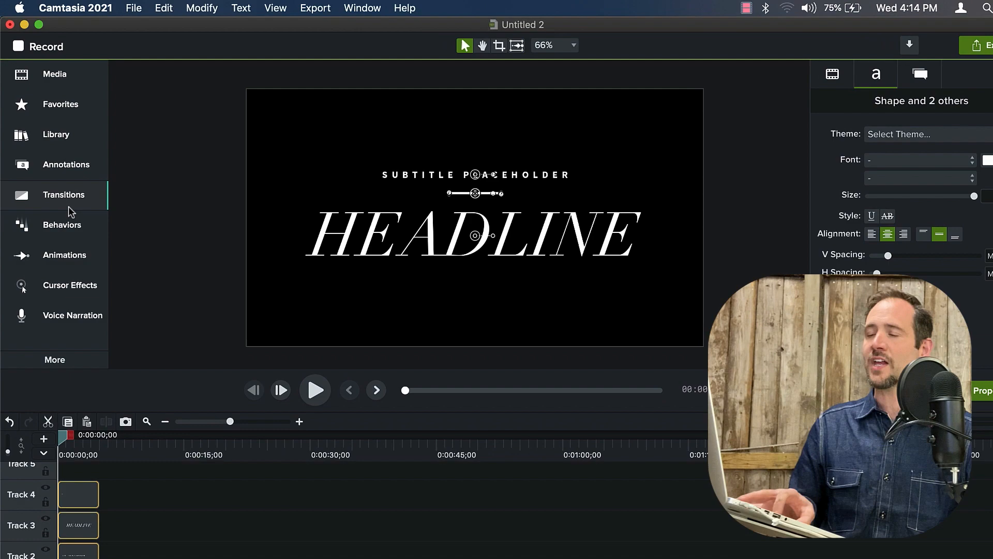
pyautogui.click(63, 195)
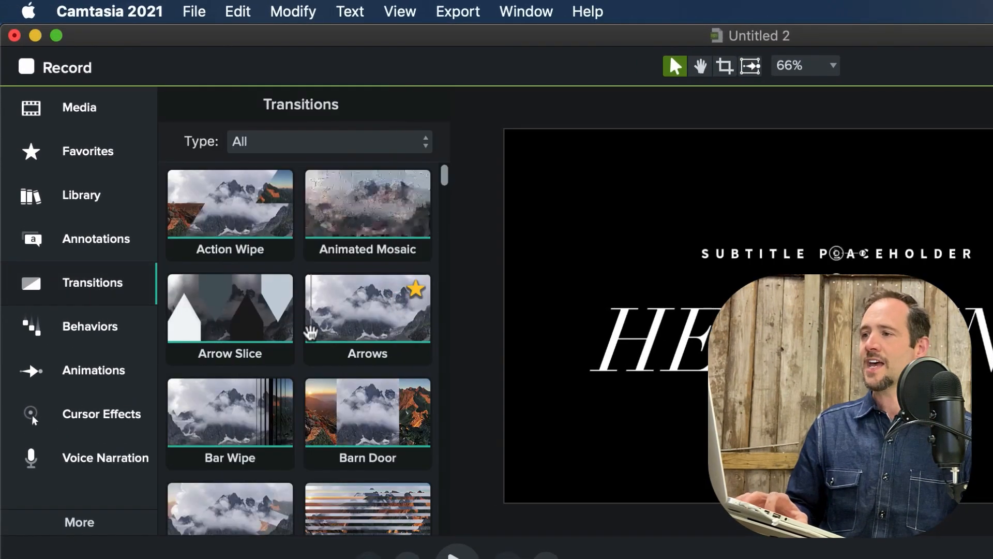
pyautogui.scroll(-3)
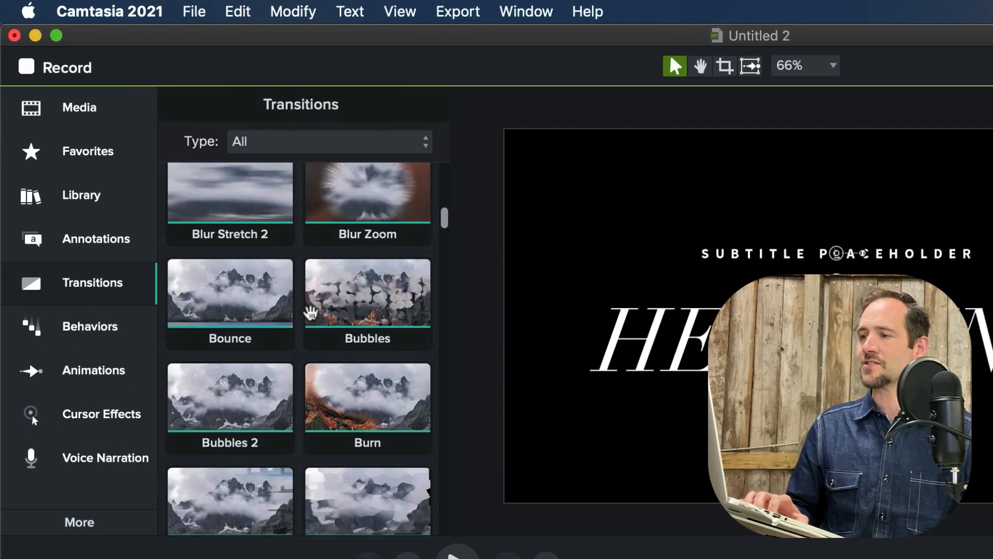
pyautogui.scroll(-3)
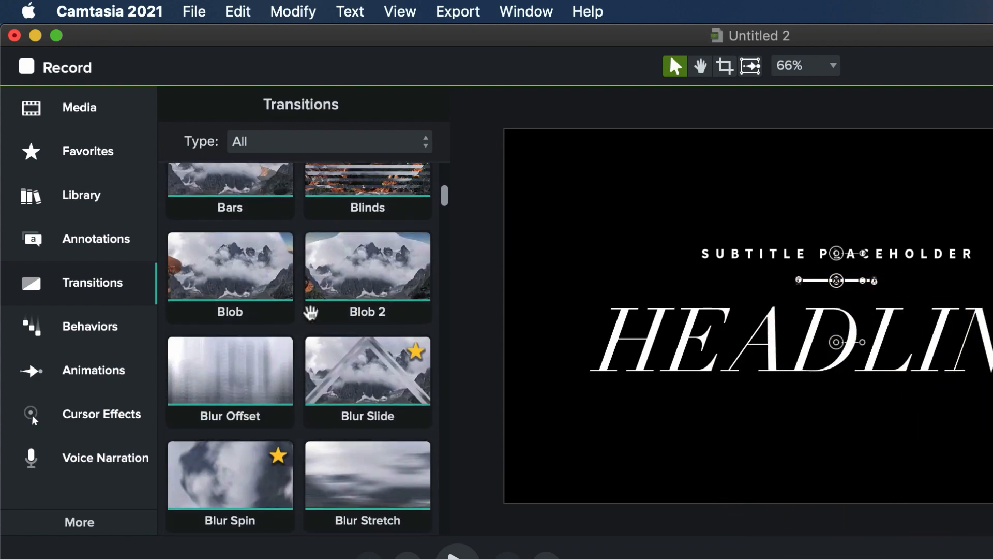
pyautogui.scroll(-3)
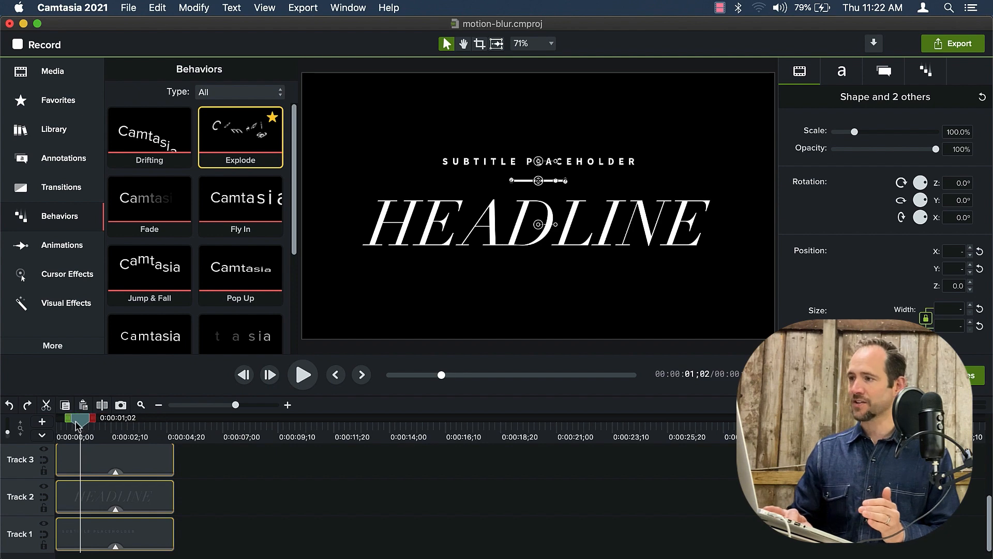
# Scrub to where the headline letters explode apart and play the preview
pyautogui.moveTo(75, 425); pyautogui.dragTo(71, 425)
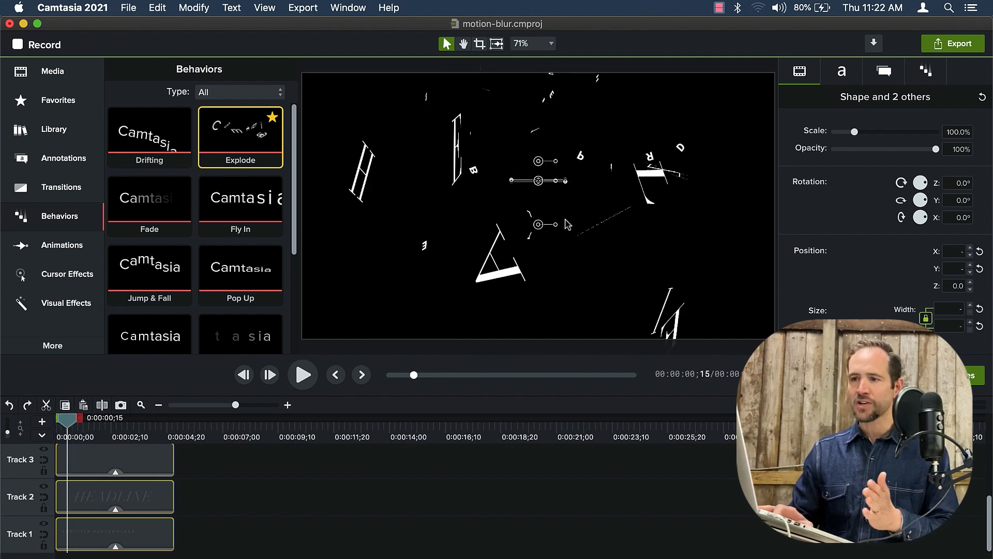
pyautogui.click(67, 304)
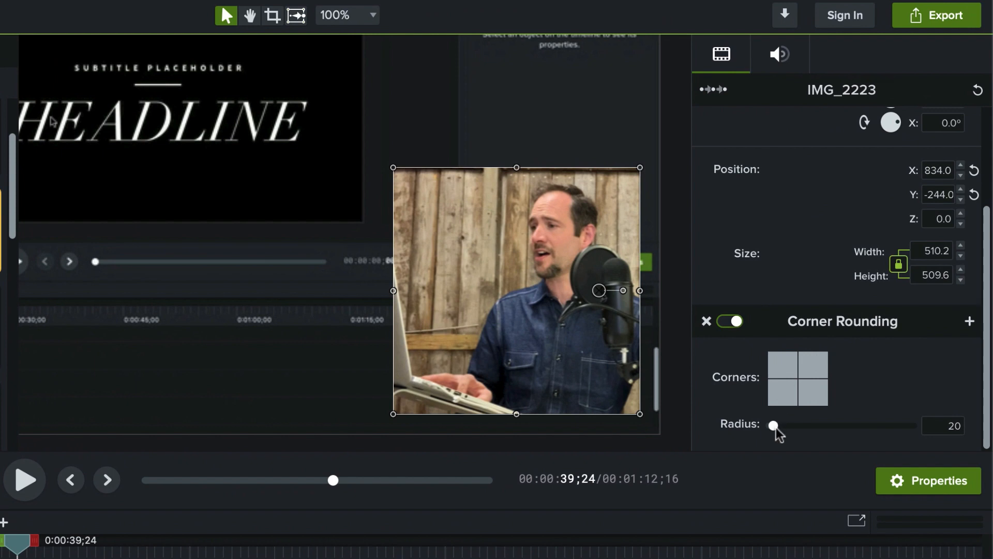
# Raise the IMG_2223 clip's Corner Rounding radius from 20 to 301
pyautogui.moveTo(773, 426); pyautogui.dragTo(814, 426)
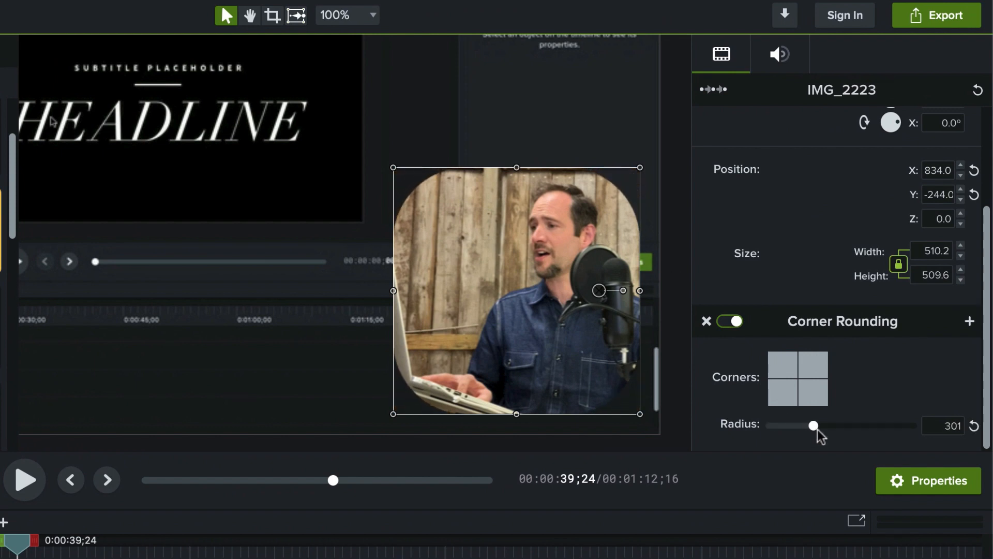
pyautogui.moveTo(815, 425); pyautogui.dragTo(814, 425)
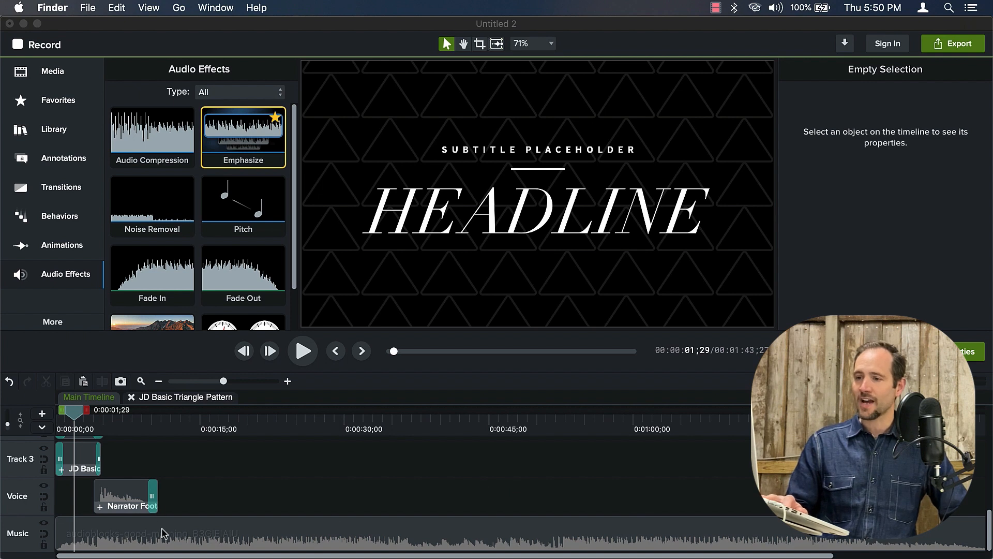
pyautogui.moveTo(120, 507)
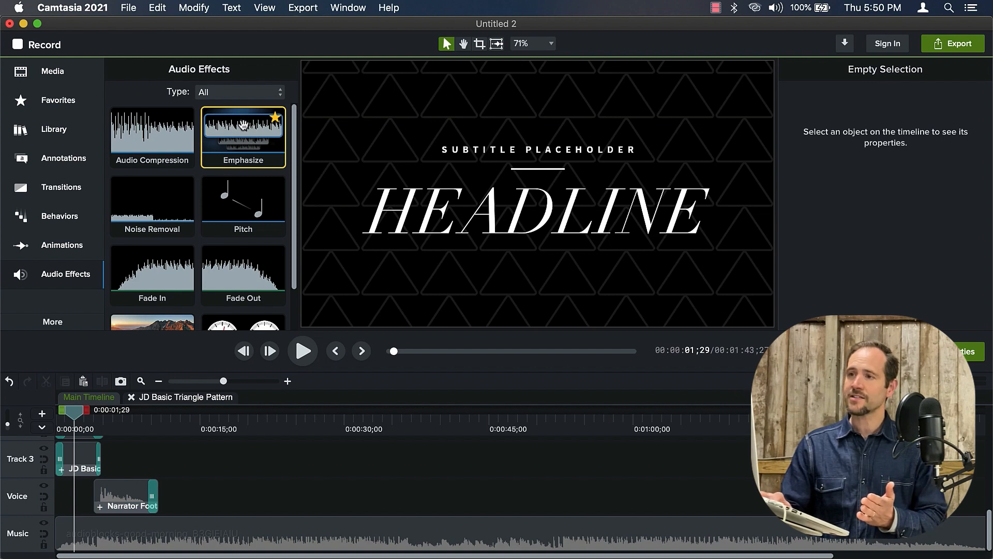
# Drop the Emphasize audio effect onto the Narrator Footage clip and check its properties
pyautogui.click(125, 496)
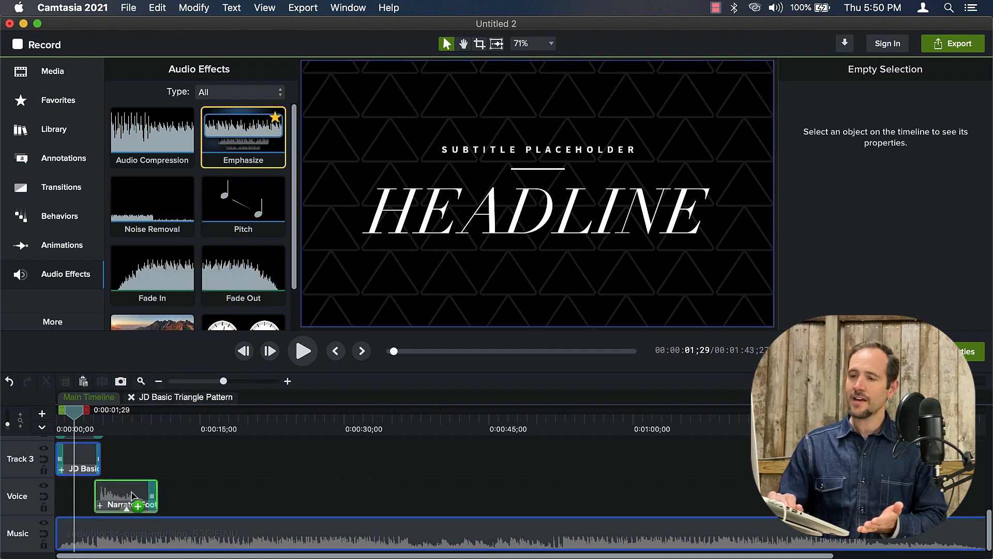
pyautogui.click(125, 496)
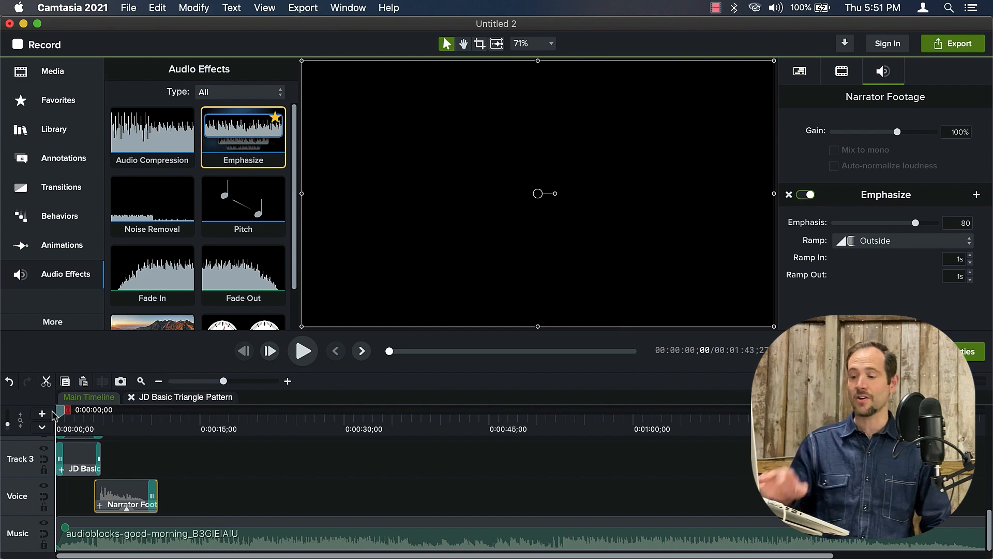
pyautogui.click(302, 351)
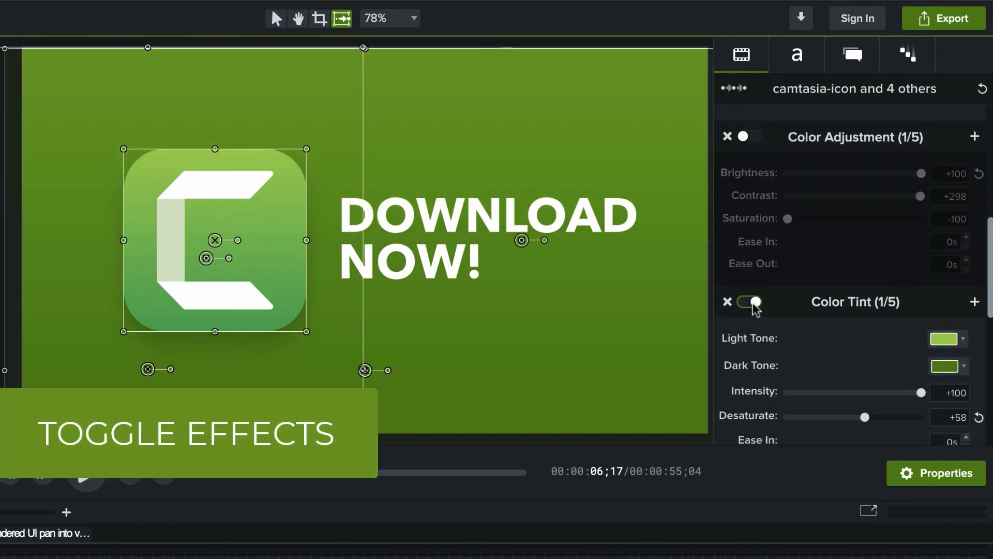
# Toggle off the Drop Shadow effect on the Camtasia icon group in Properties
pyautogui.scroll(-3)
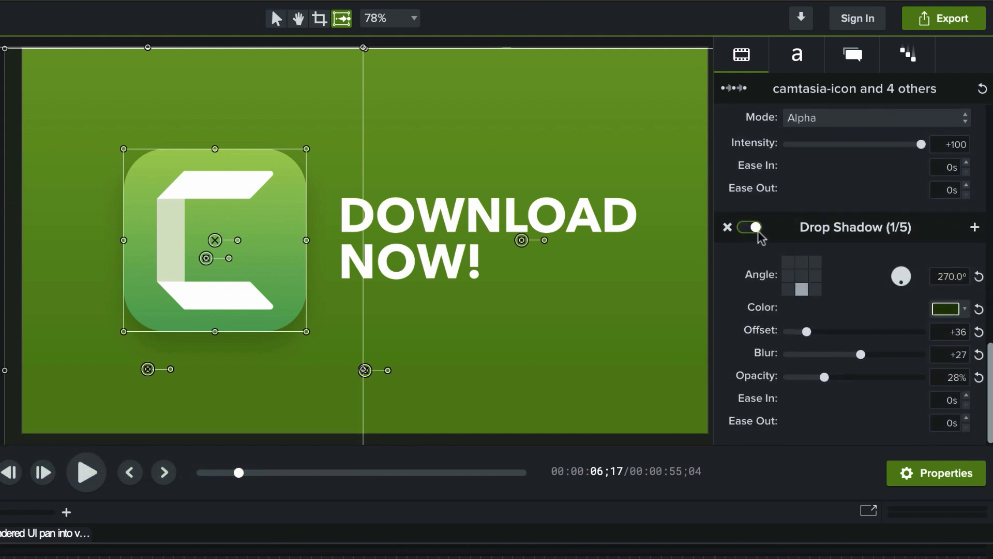
pyautogui.click(752, 226)
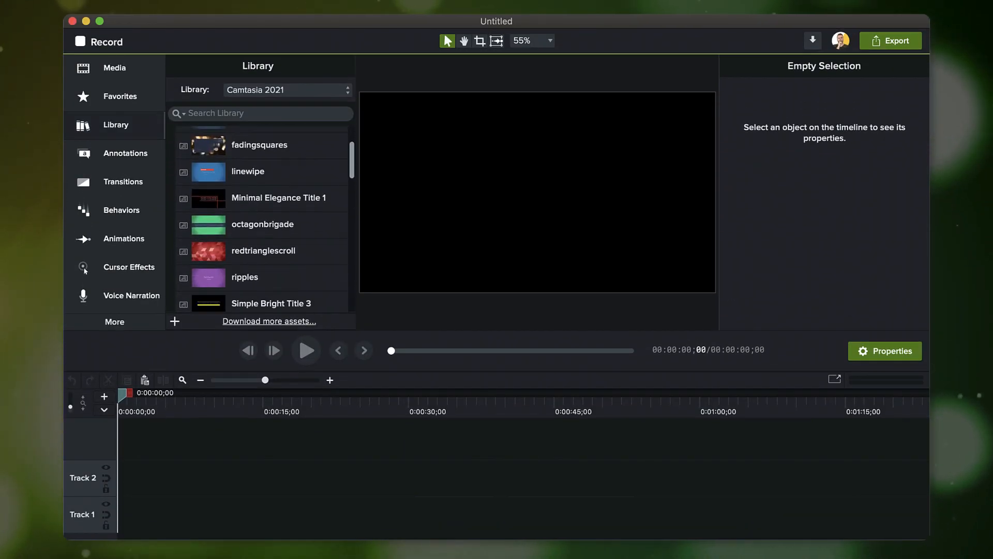
# Scroll the Camtasia 2021 asset library toward the lower-third title templates
pyautogui.scroll(-3)
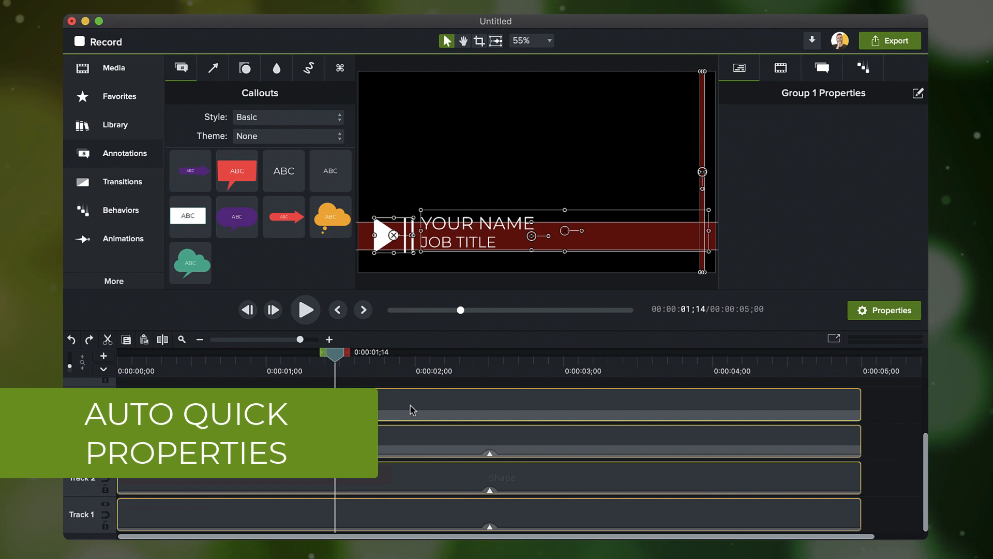
# Group the lower-third clips, set the Callout banner colour to blue and bring up the quick property editor
pyautogui.rightClick(411, 410)
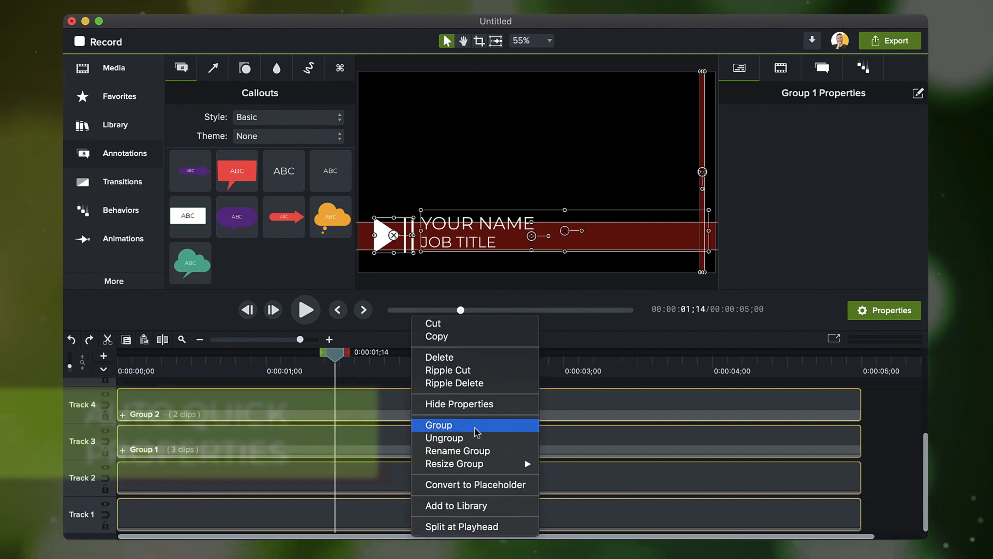
pyautogui.click(439, 424)
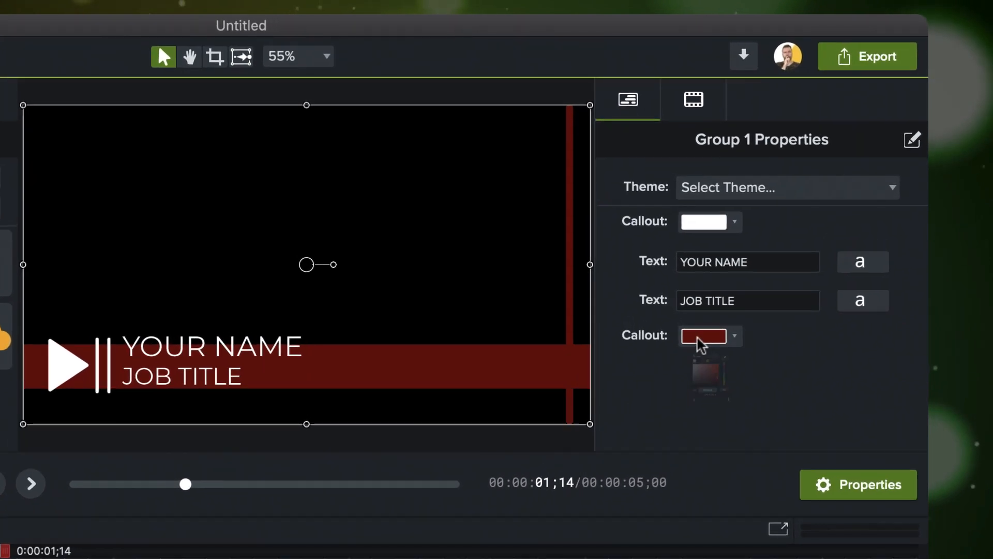
pyautogui.click(705, 377)
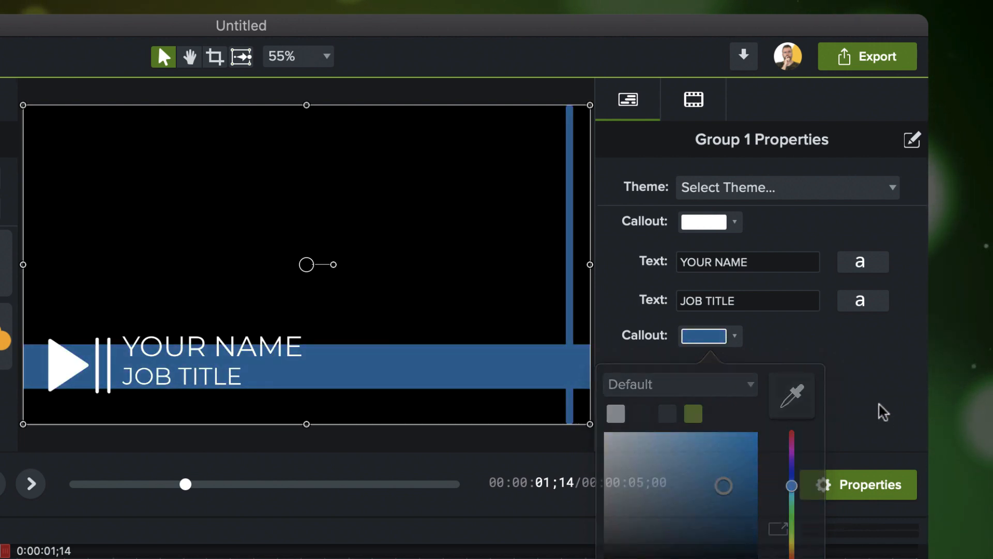
pyautogui.click(709, 336)
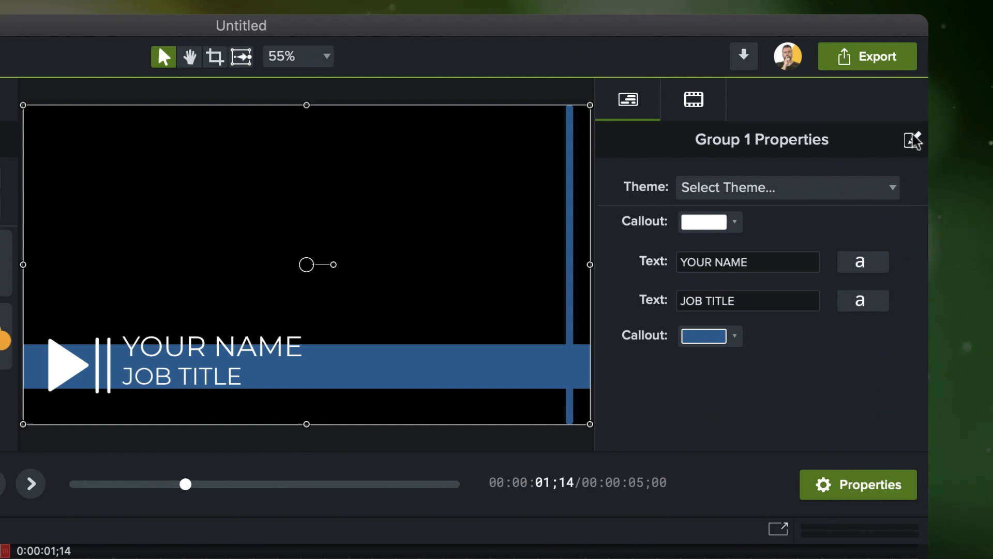
pyautogui.click(913, 140)
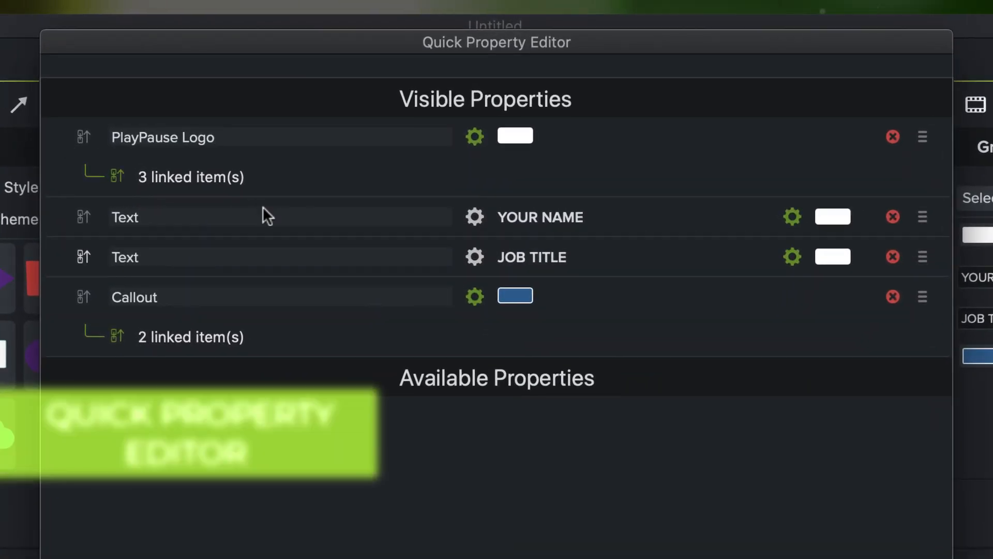
# Relabel the text and banner quick properties, then remove the PlayPause Logo and Callout colours
pyautogui.write('Your Name Here')
pyautogui.write('Job Title Here')
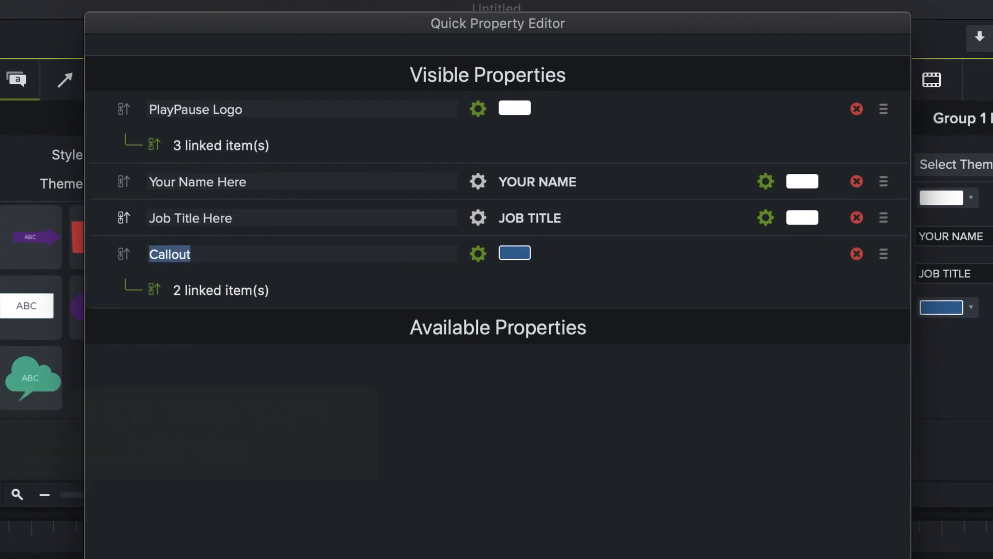
pyautogui.write('Banner')
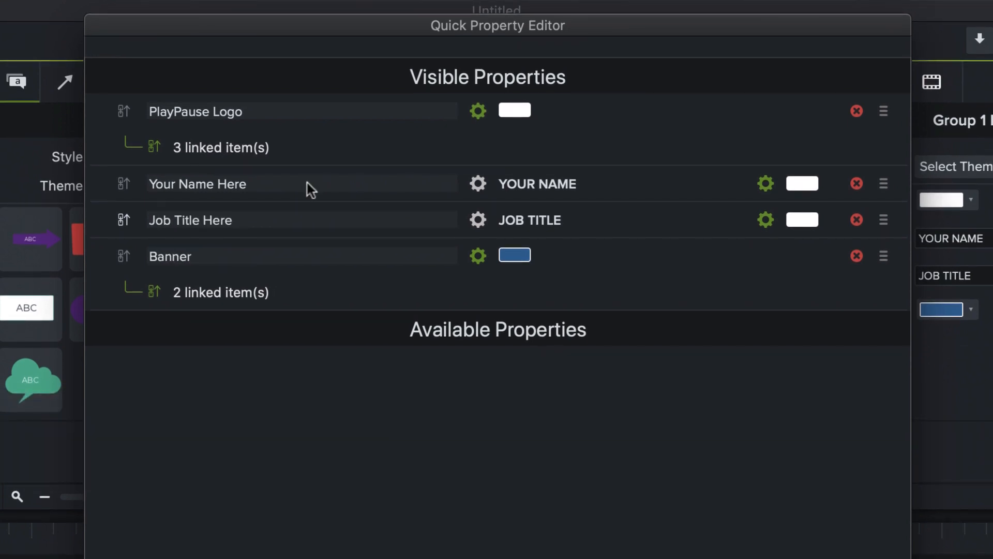
pyautogui.click(856, 111)
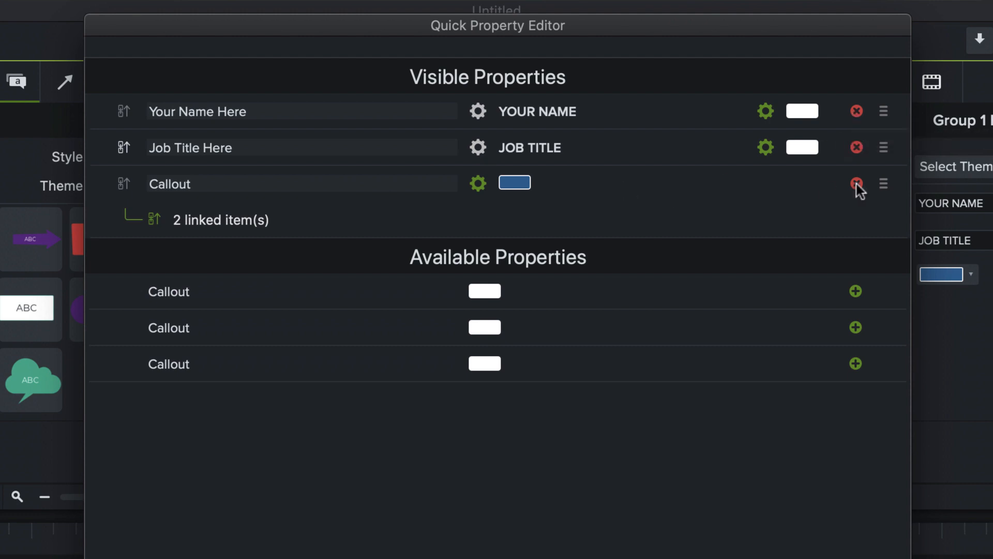
pyautogui.click(857, 183)
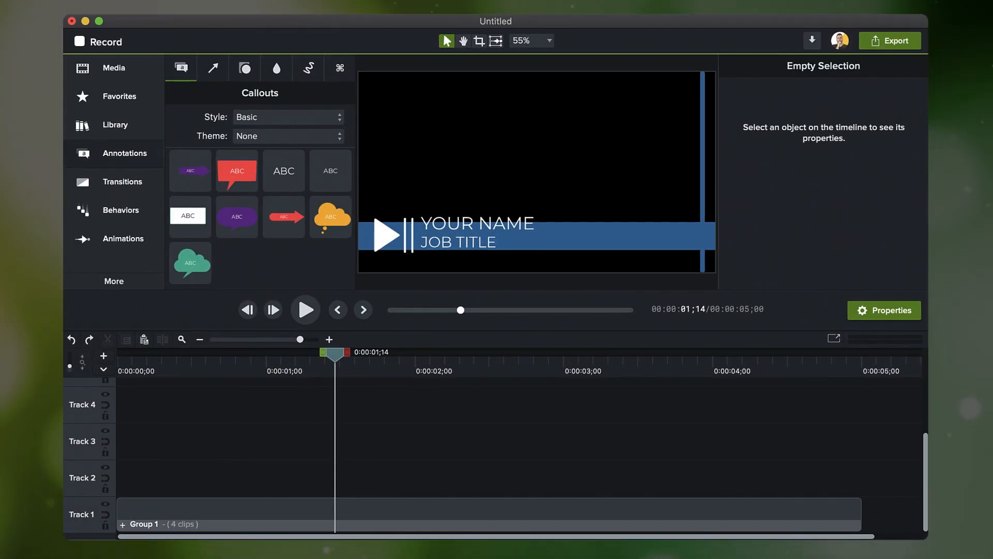
# Undo to restore Group 1 and Group 2, then group them together again
pyautogui.click(143, 340)
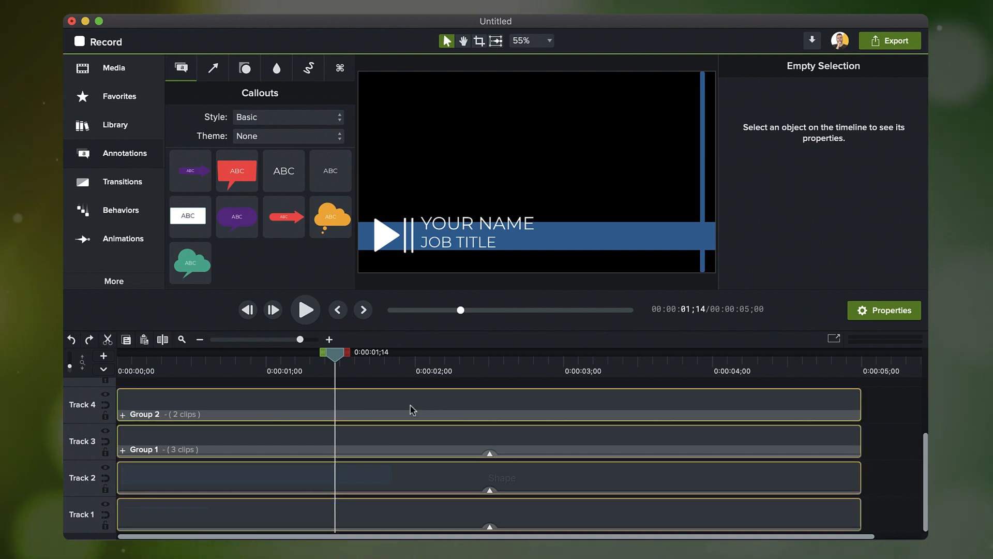
pyautogui.rightClick(410, 409)
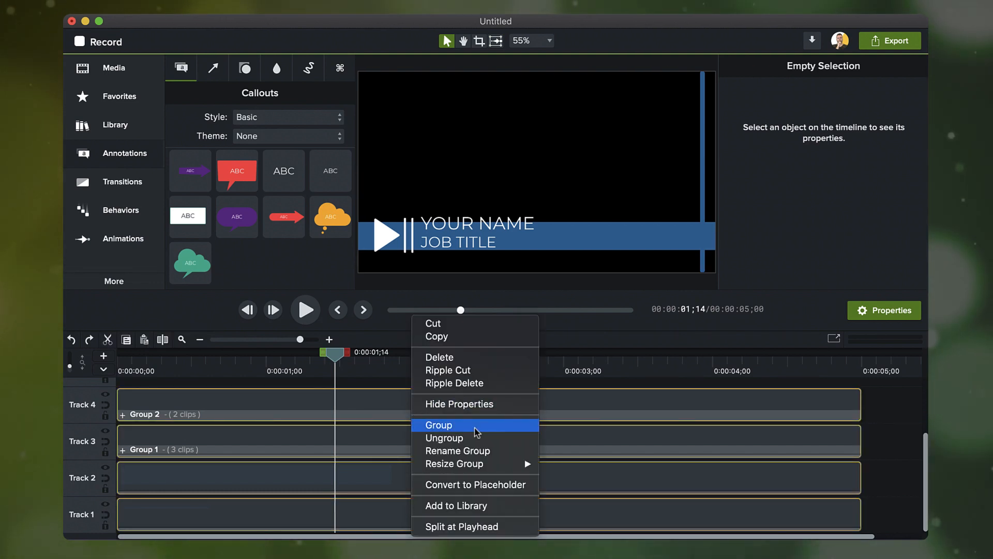
pyautogui.click(438, 425)
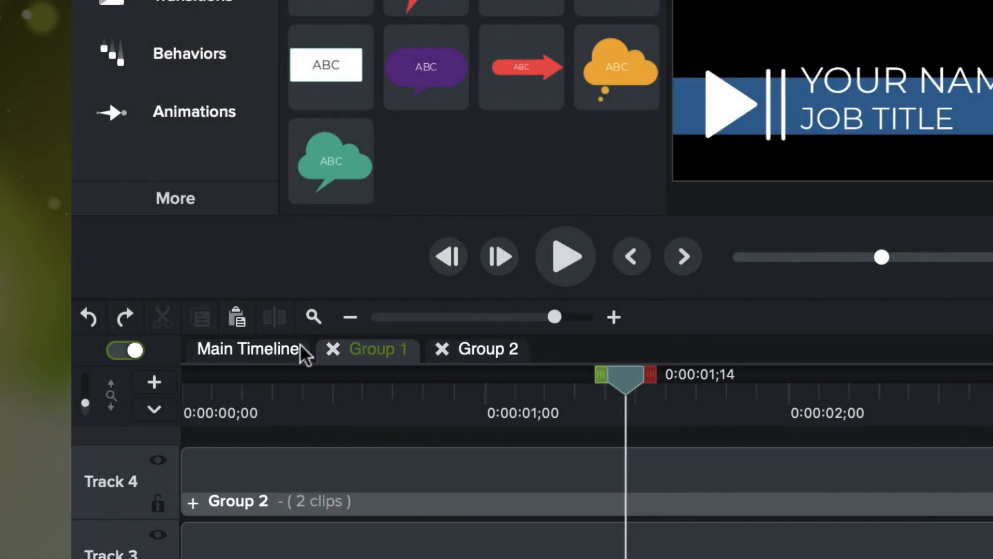
# Return to the Main Timeline and close the Group 2 and Group 1 tabs
pyautogui.click(247, 349)
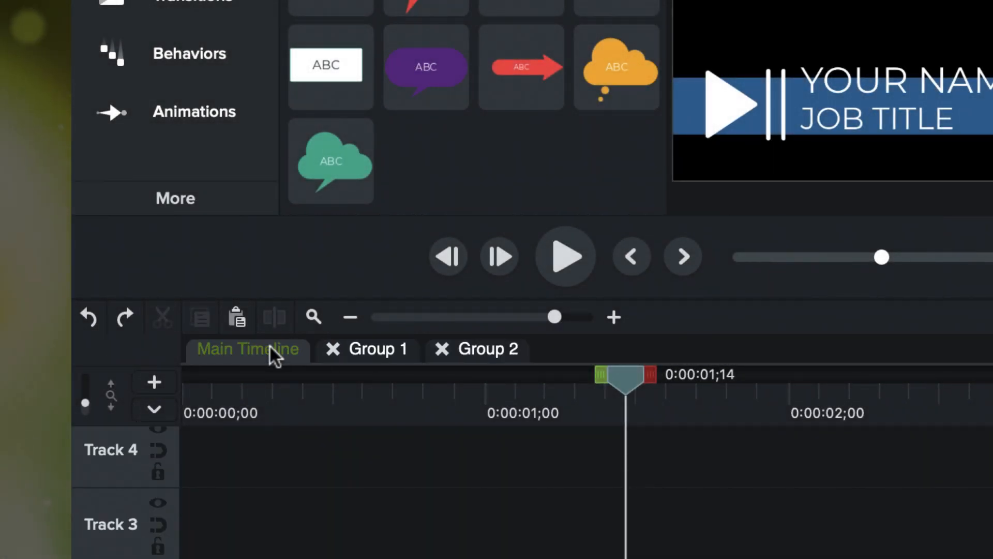
pyautogui.click(441, 348)
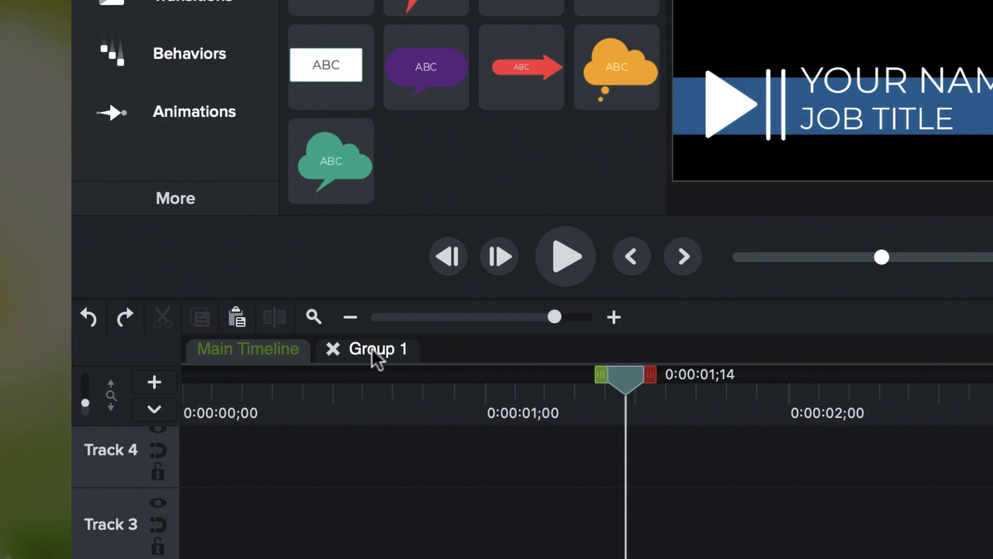
pyautogui.click(333, 349)
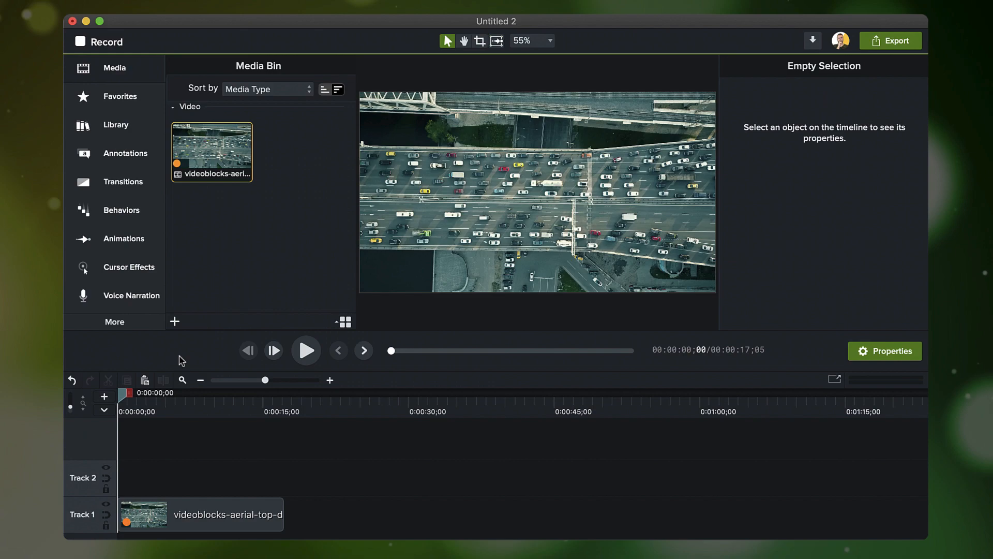
# Scrub the playhead along the aerial traffic clip to about 0:00:12;16 of its 17 seconds
pyautogui.moveTo(122, 393); pyautogui.dragTo(167, 393)
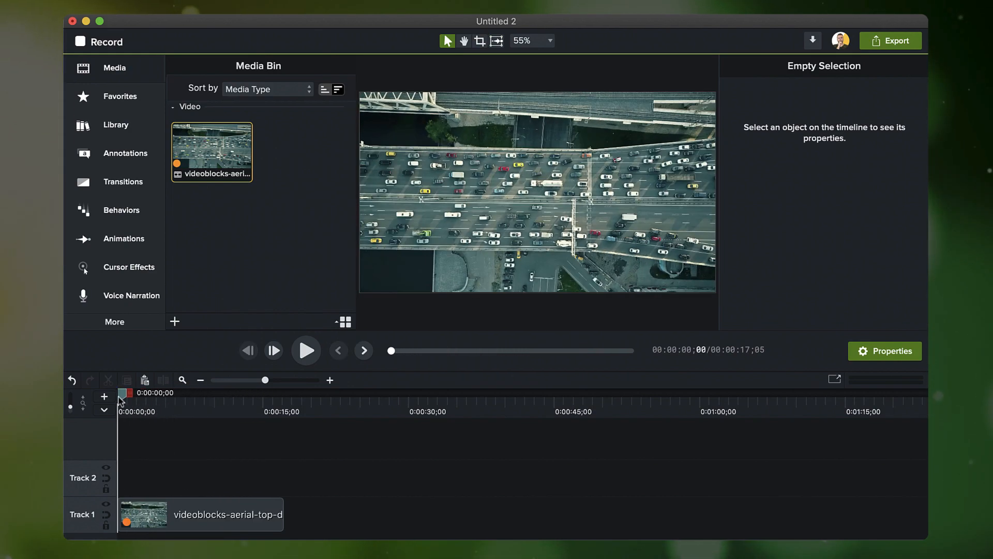
pyautogui.moveTo(122, 393); pyautogui.dragTo(239, 393)
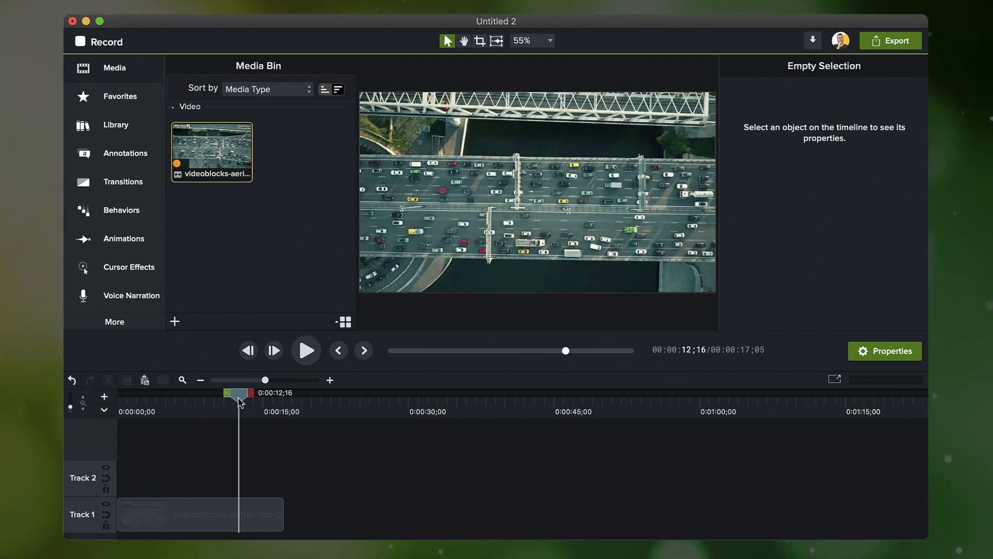